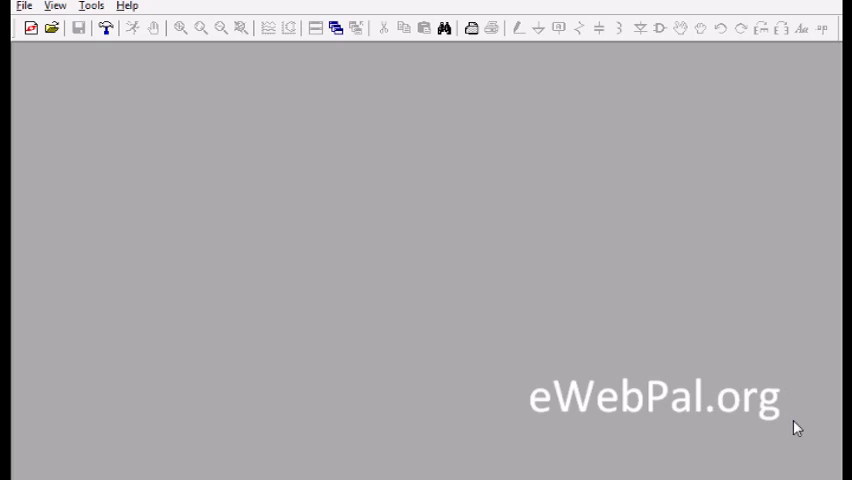
mouse_move(140, 36)
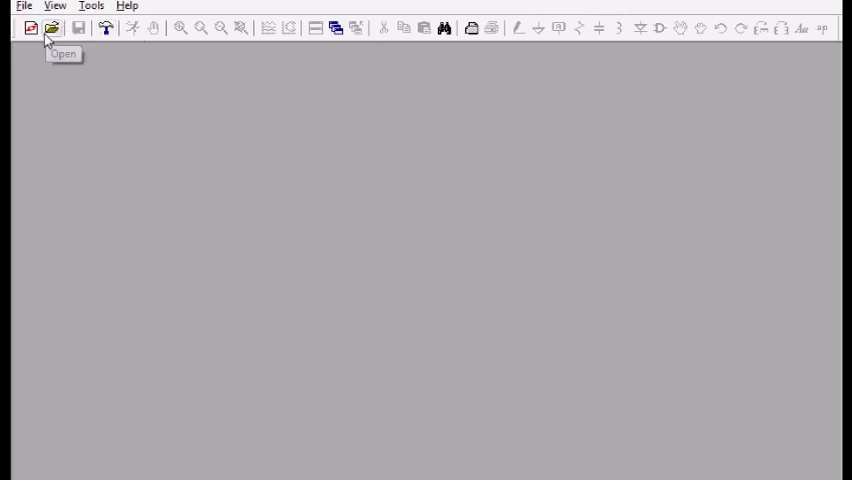
mouse_move(30, 28)
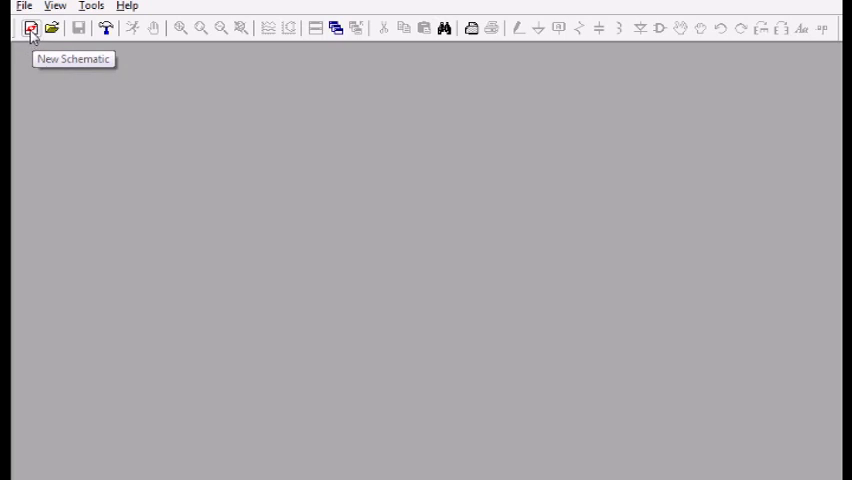
Step: Start a blank schematic and place a horizontal resistor R1 and a capacitor C1
click(30, 28)
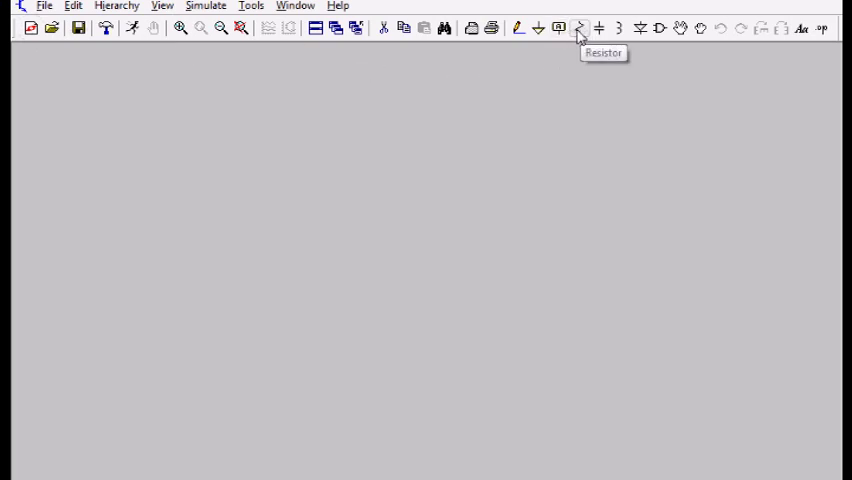
click(578, 28)
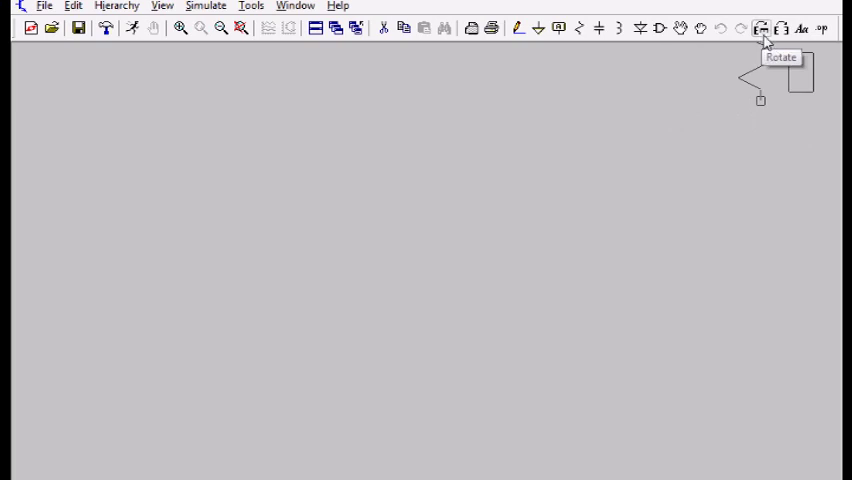
click(760, 28)
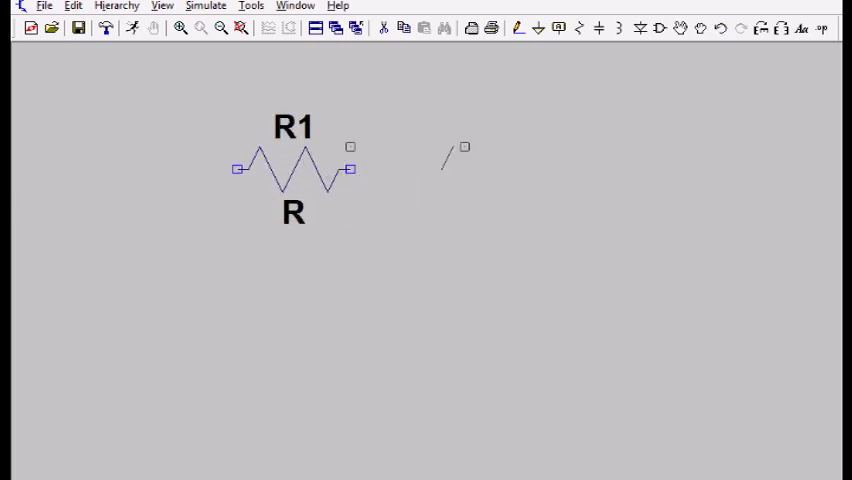
click(576, 28)
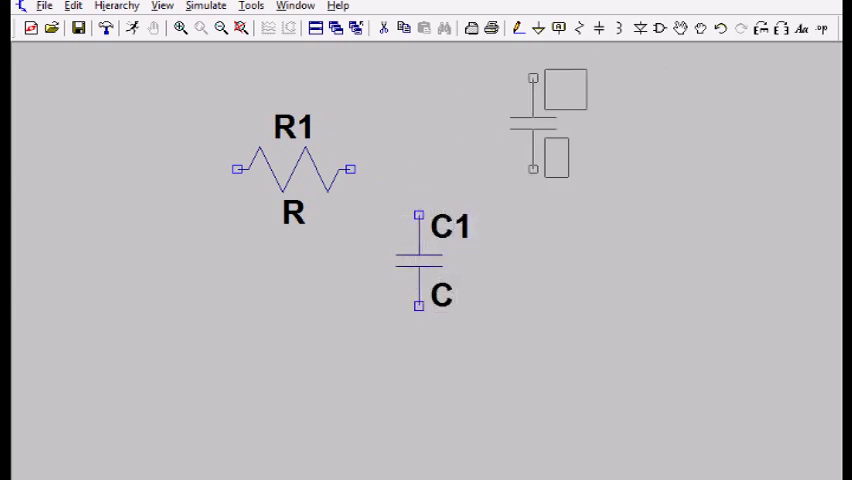
mouse_move(600, 44)
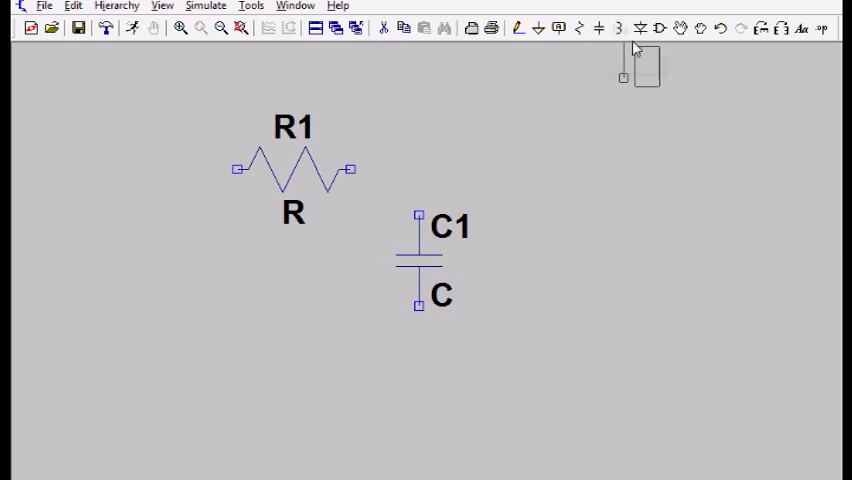
mouse_move(658, 28)
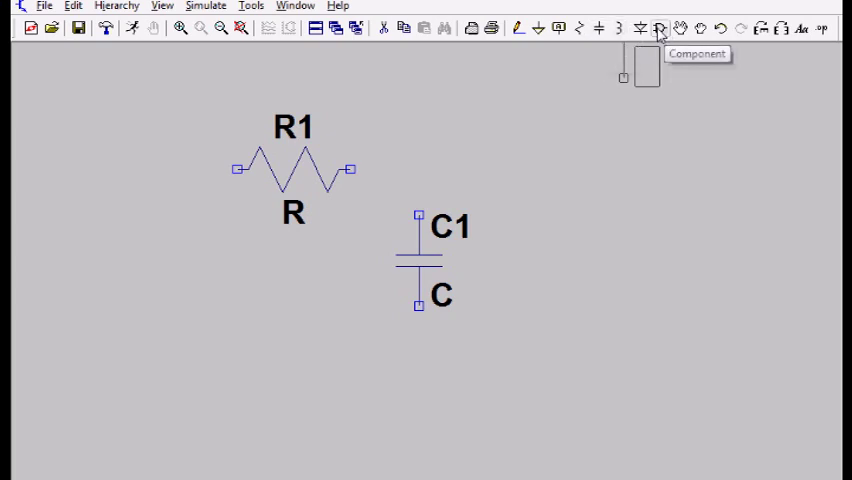
Step: Place a voltage source V1 from the component library to the left of R1
click(656, 28)
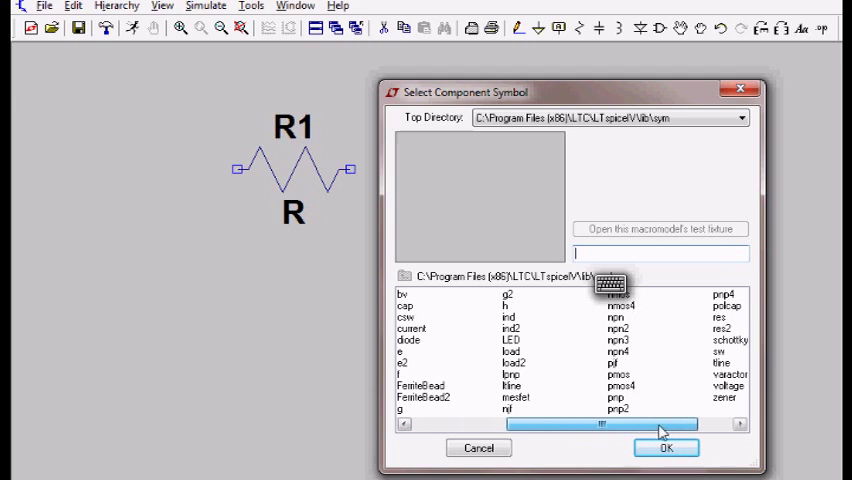
scroll(right, 3)
text(voltage)
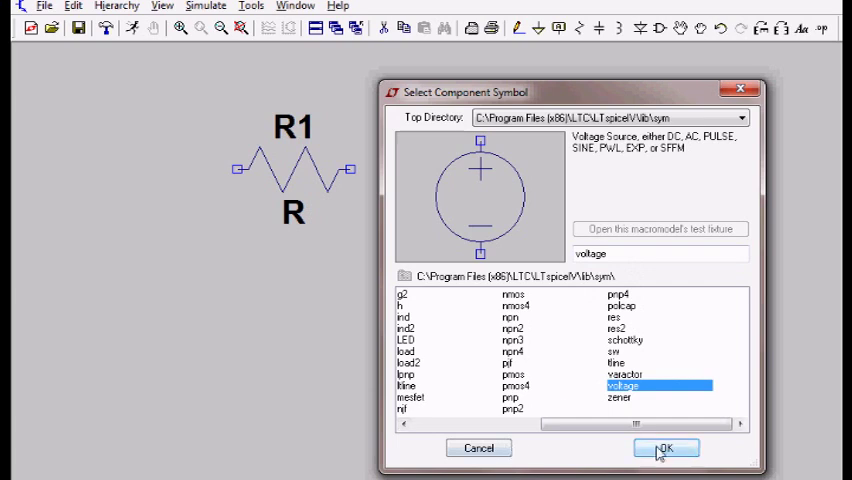
click(664, 448)
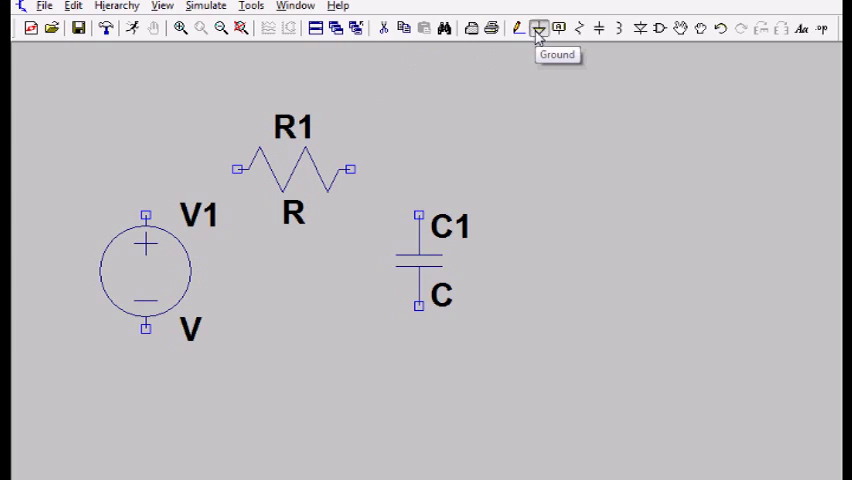
Step: Ground V1 and C1 and wire V1, R1 and C1 into a closed RC loop
click(538, 28)
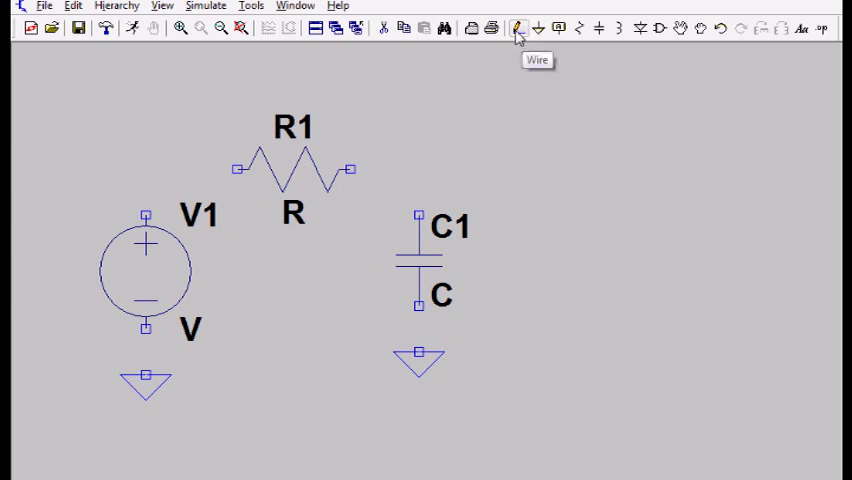
click(516, 28)
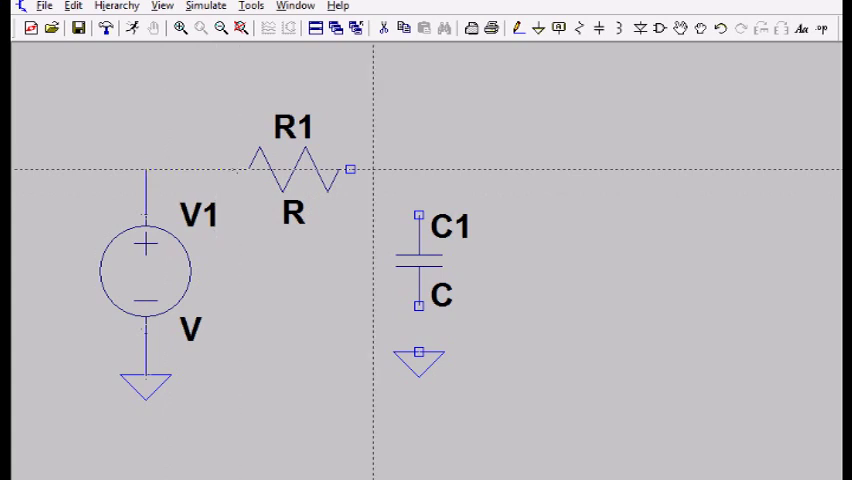
drag(350, 170, 418, 170)
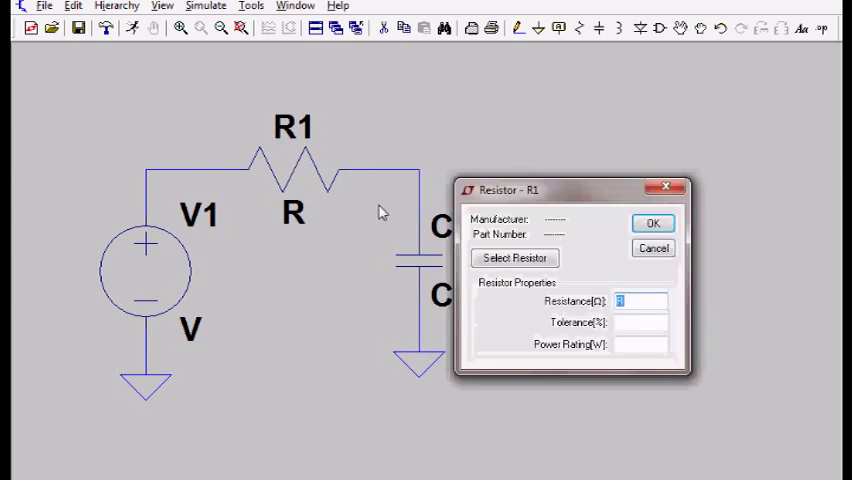
Step: Set R1's resistance to 1k
click(640, 300)
text(1)
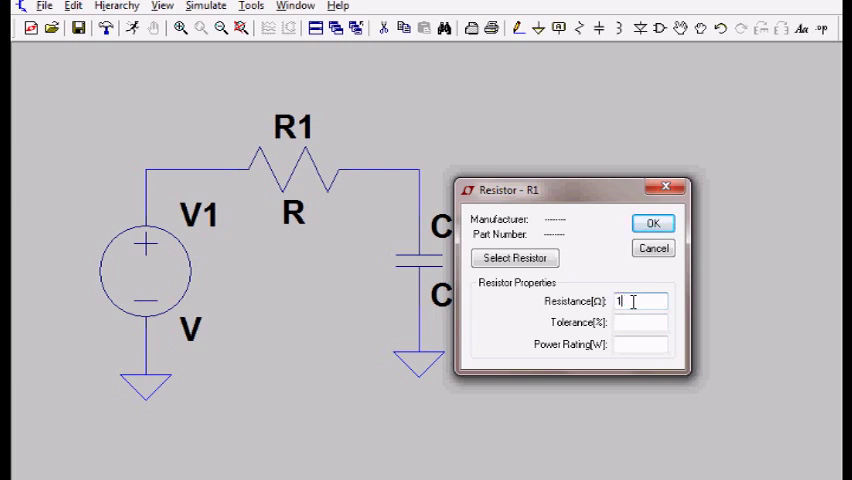
text(k)
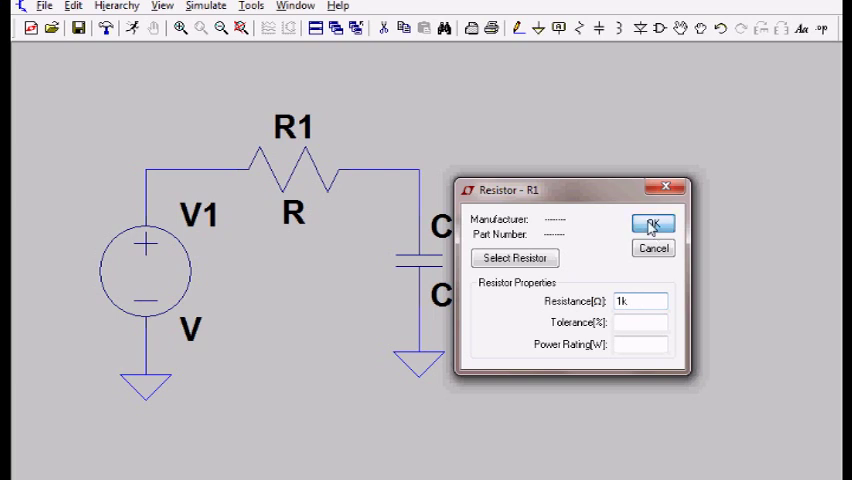
click(652, 224)
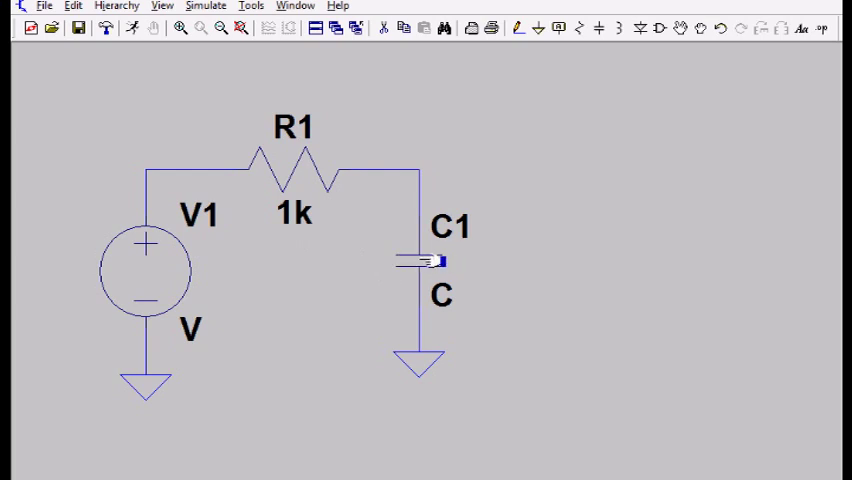
Step: Set C1's capacitance to 100pf
double_click(416, 262)
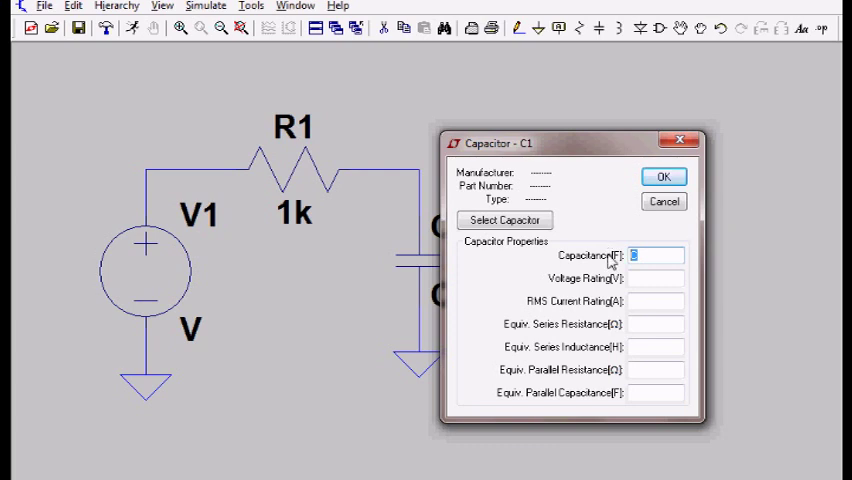
text(100)
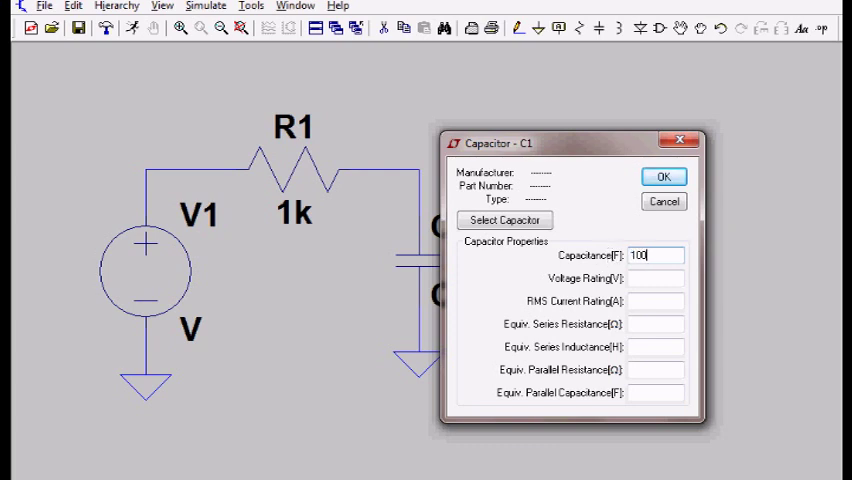
text(pf)
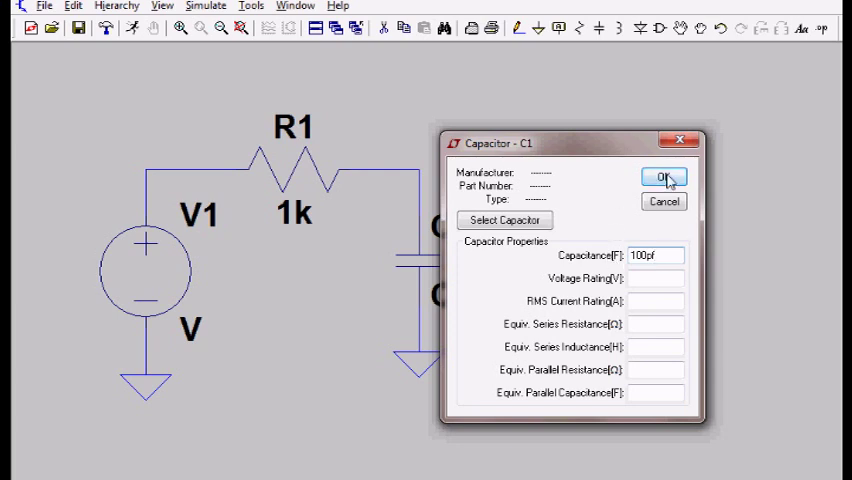
click(664, 176)
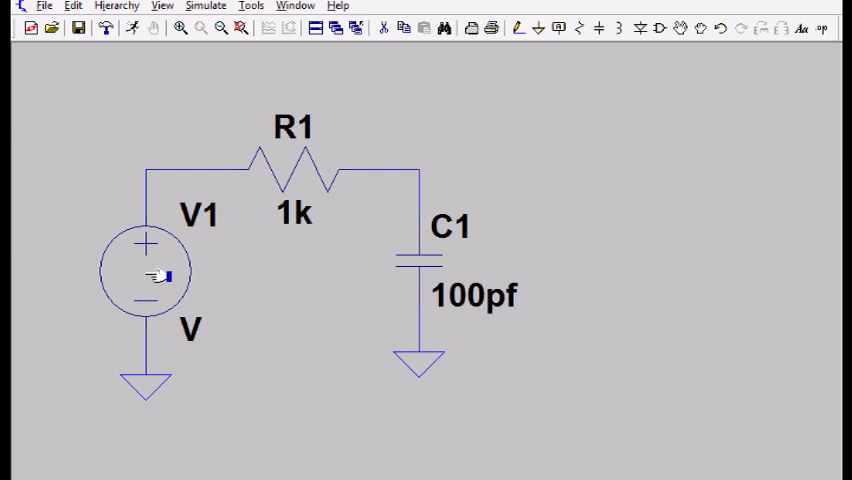
Step: Make V1 a PWL source with points (0, 0) and (.1ns, 1)
double_click(144, 270)
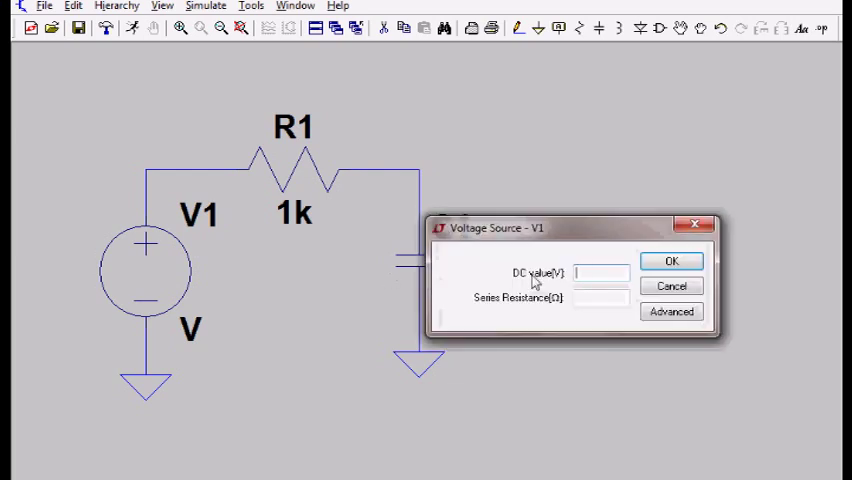
click(672, 312)
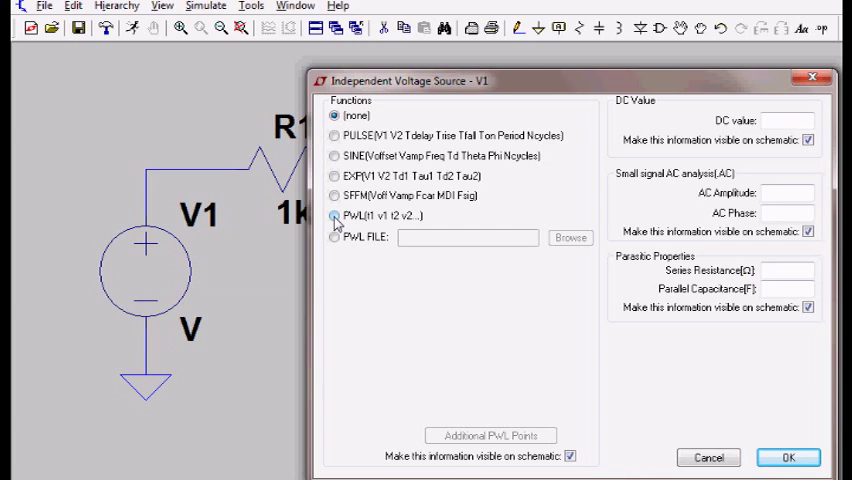
click(334, 216)
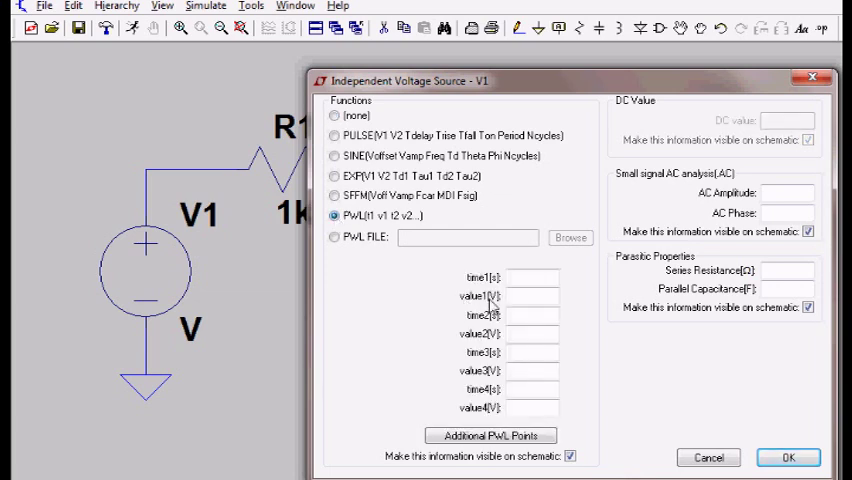
click(532, 276)
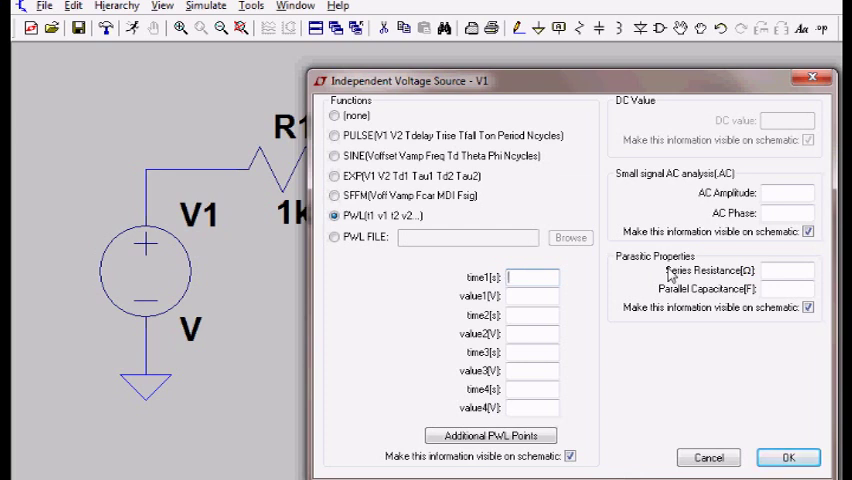
text(0)
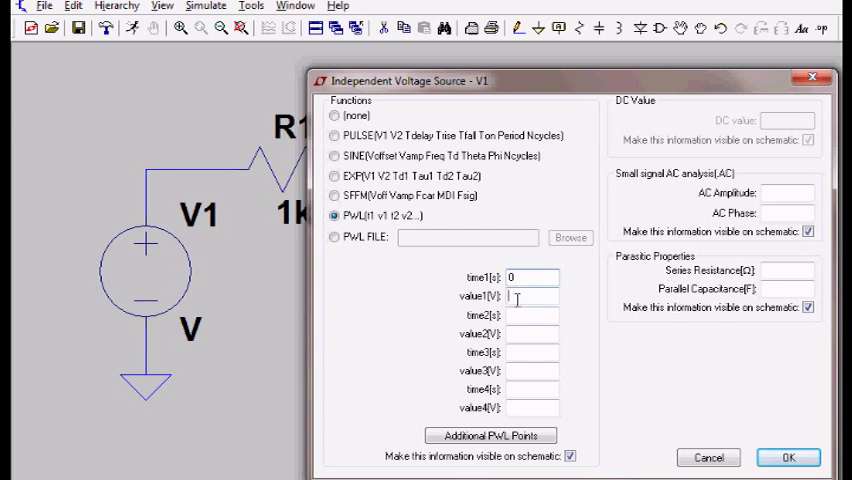
text(0)
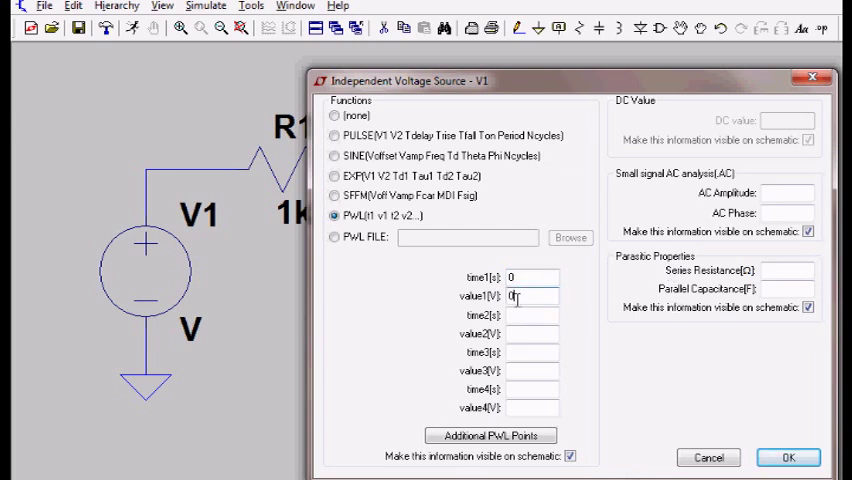
click(532, 314)
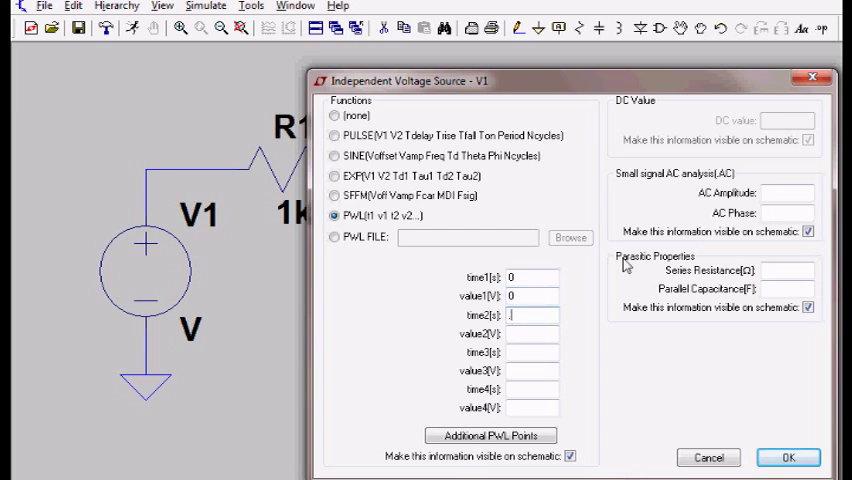
text(.1ns)
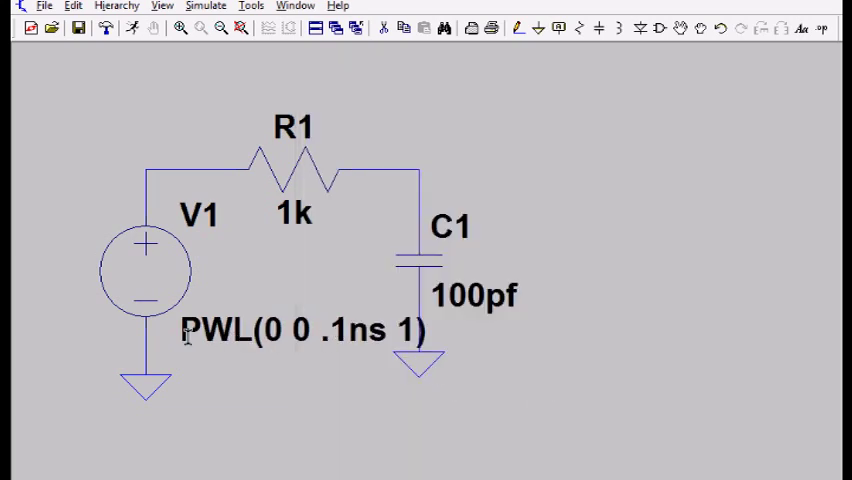
mouse_move(270, 316)
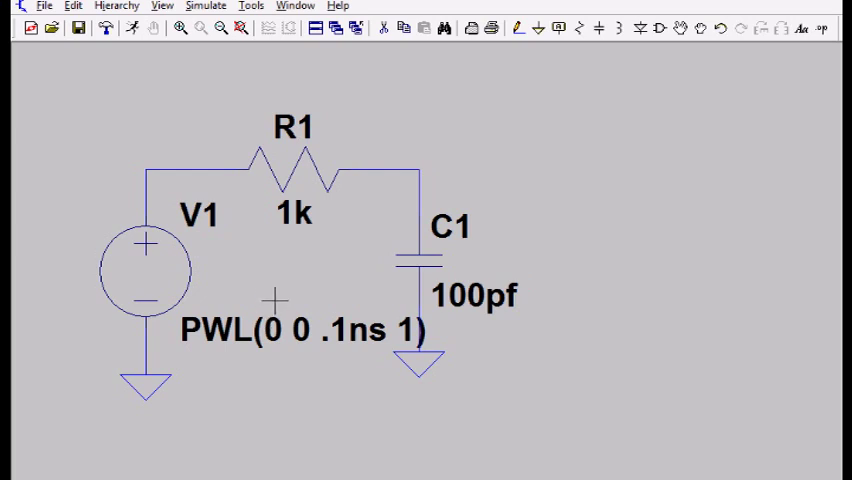
mouse_move(284, 302)
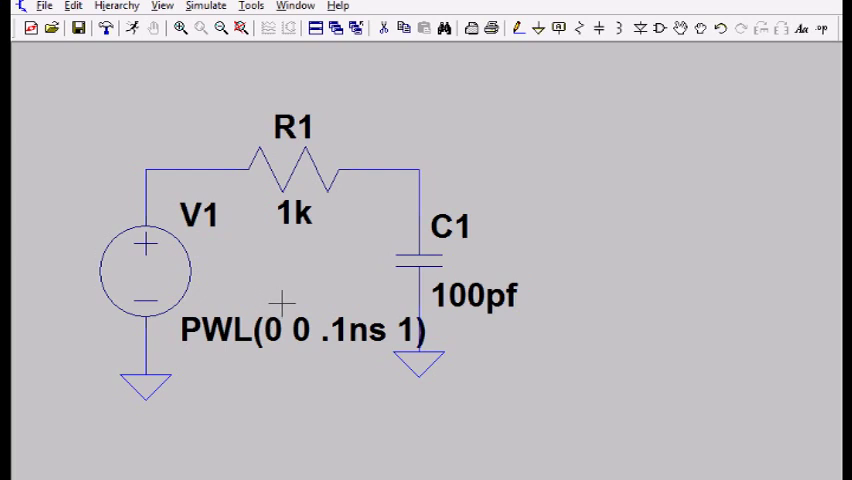
mouse_move(350, 298)
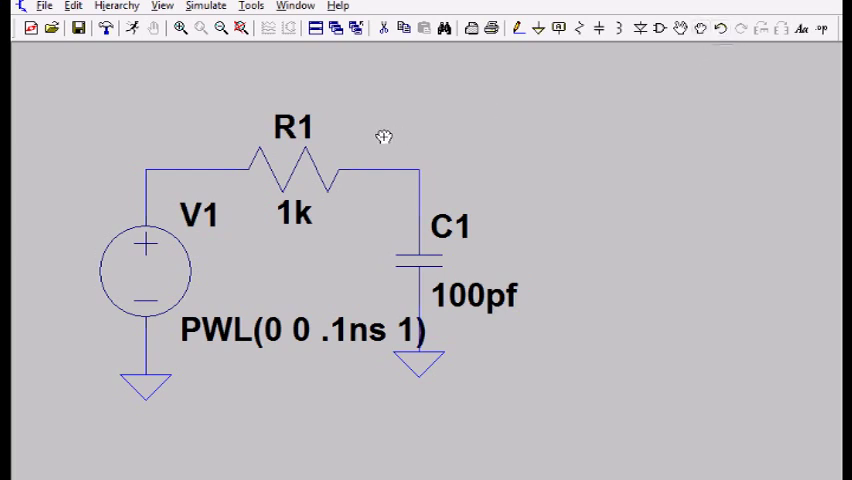
Step: Move C1 and its ground to the right so the wire from R1 runs straight across
drag(384, 136, 562, 390)
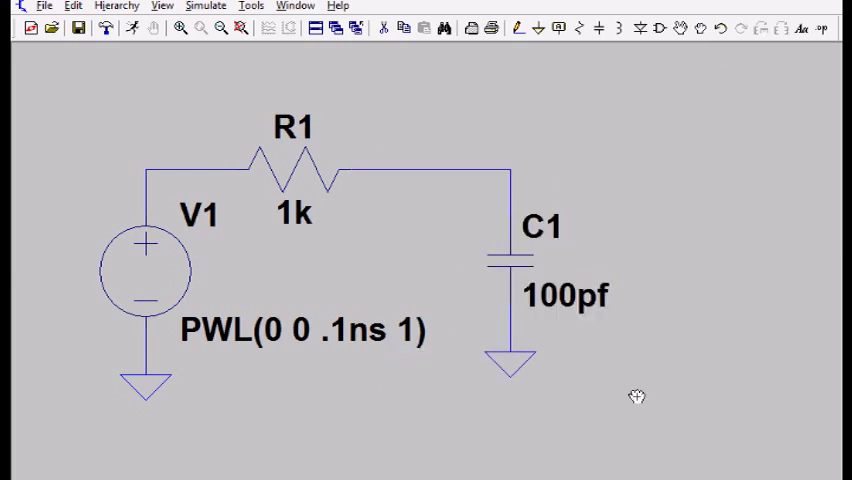
mouse_move(672, 188)
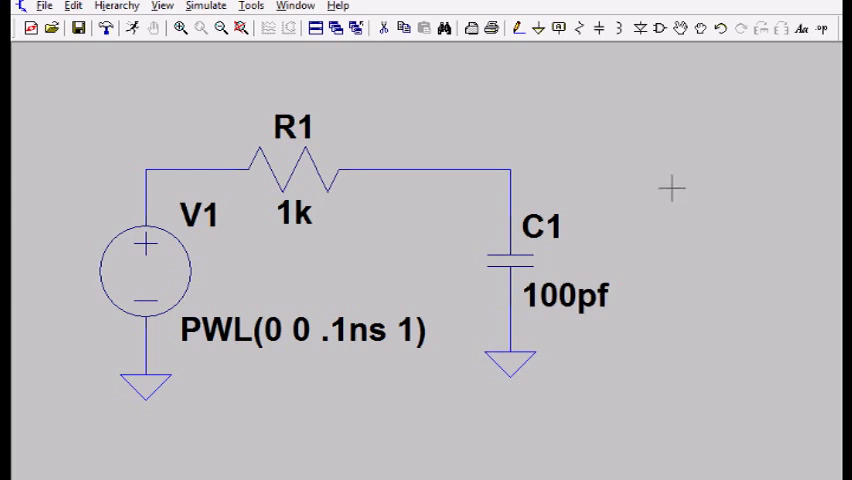
mouse_move(640, 120)
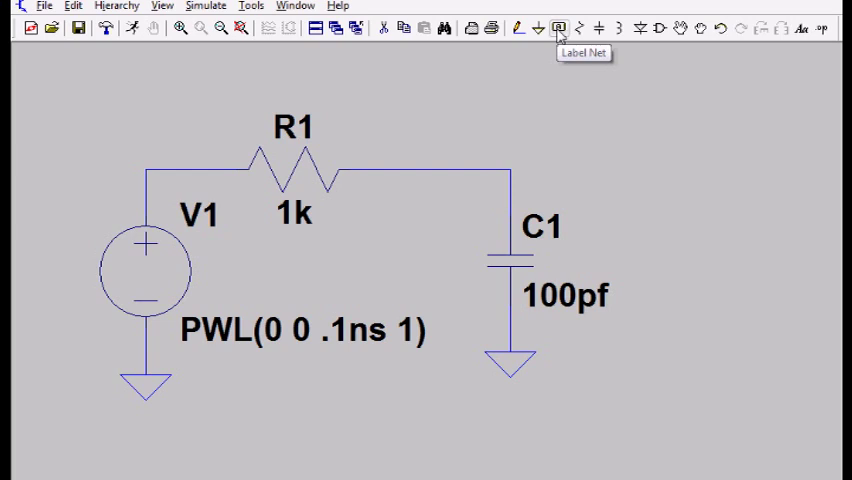
Step: Label the R1–C1 node 'out' and the V1–R1 node 'in'
click(560, 28)
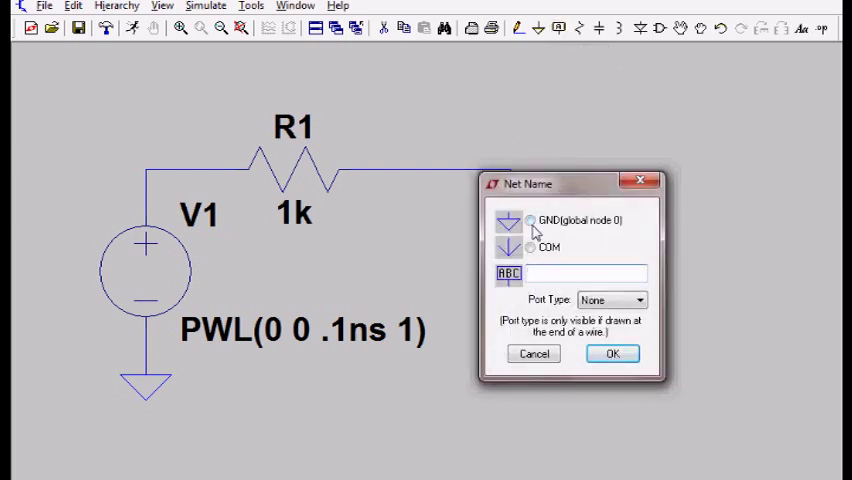
text(out)
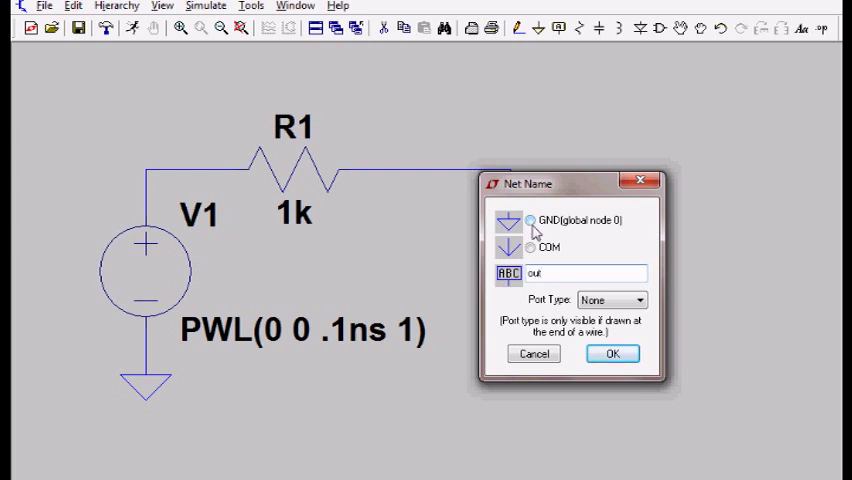
click(612, 352)
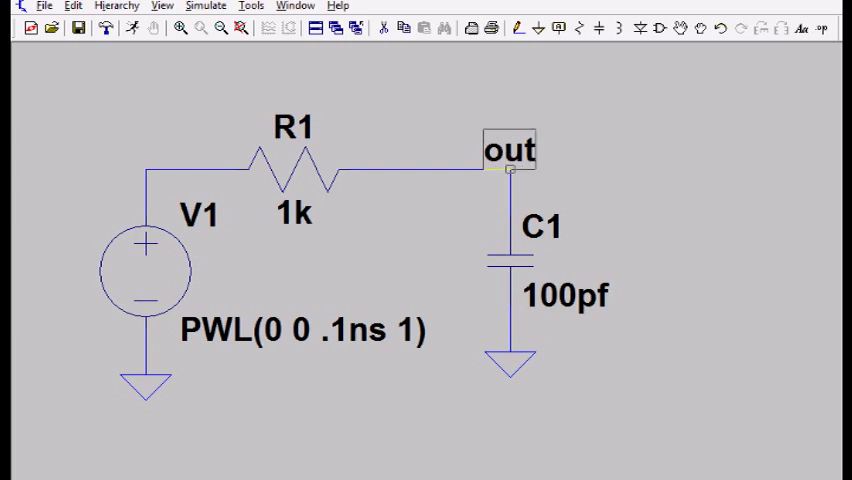
mouse_move(562, 28)
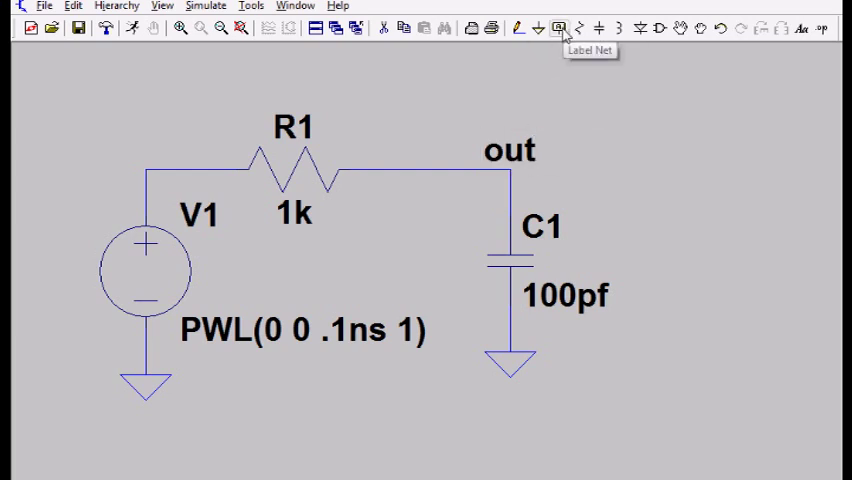
click(560, 28)
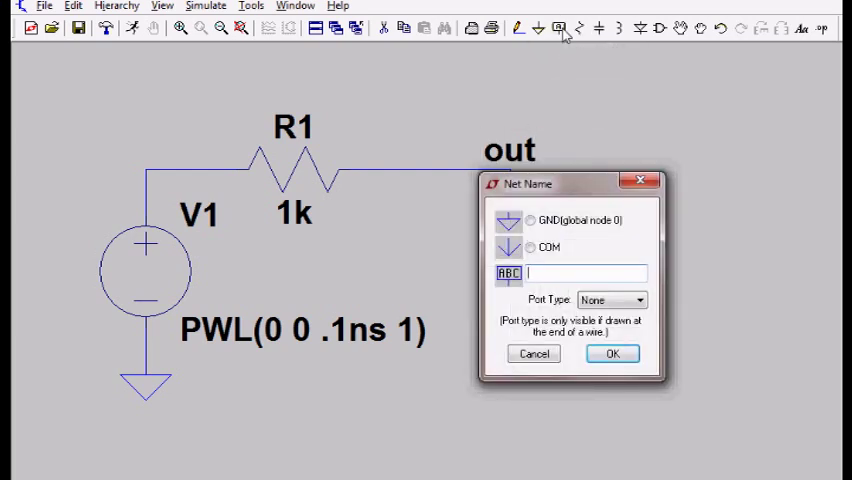
text(n)
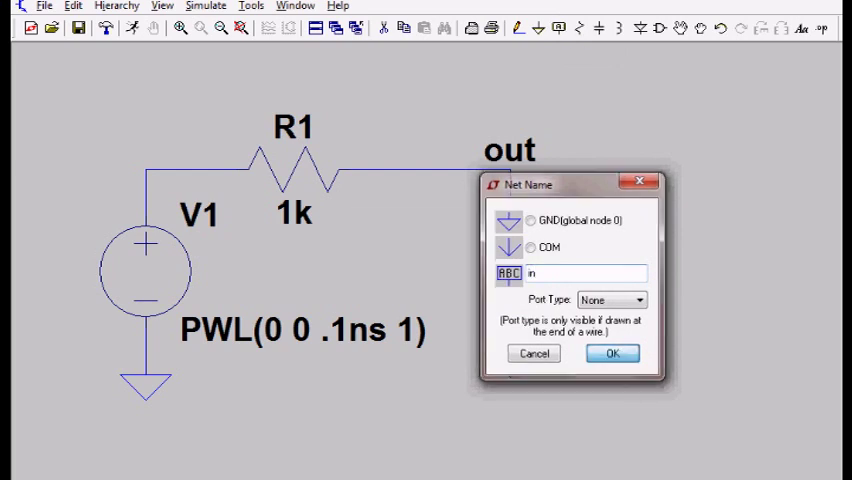
click(612, 352)
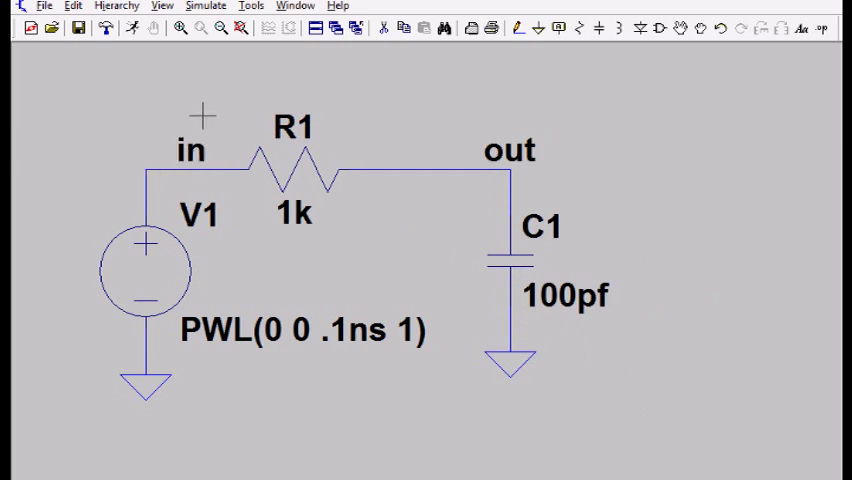
mouse_move(344, 204)
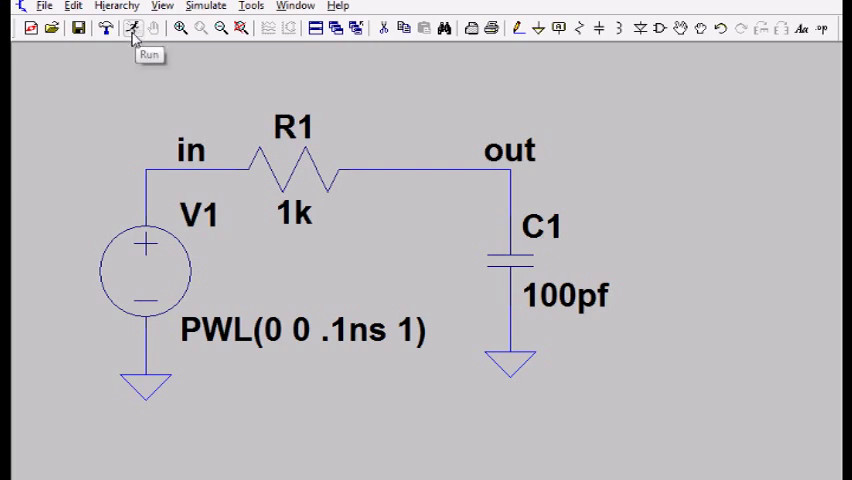
Step: Configure a transient analysis with 200ns stop time, saving from 0, maximum timestep .01ns
click(132, 28)
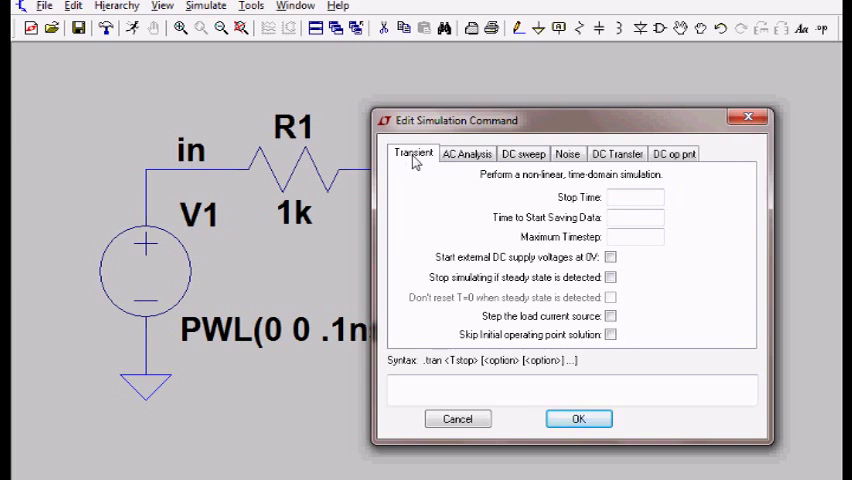
mouse_move(528, 238)
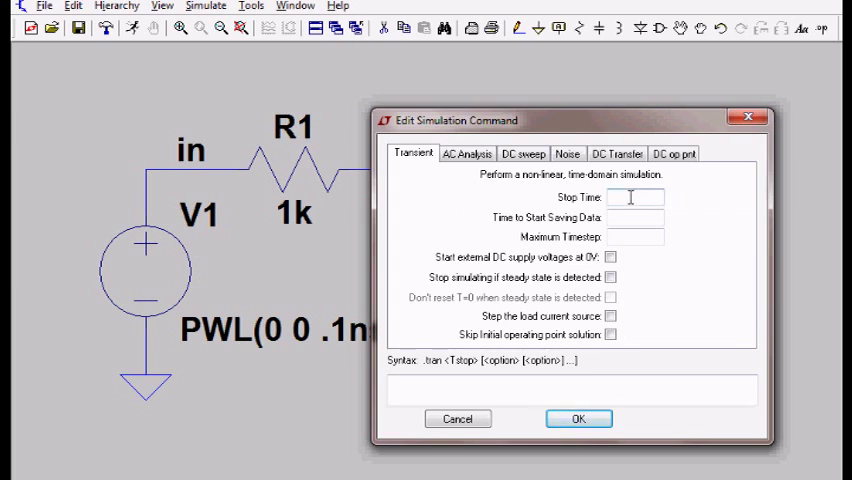
text(200ns)
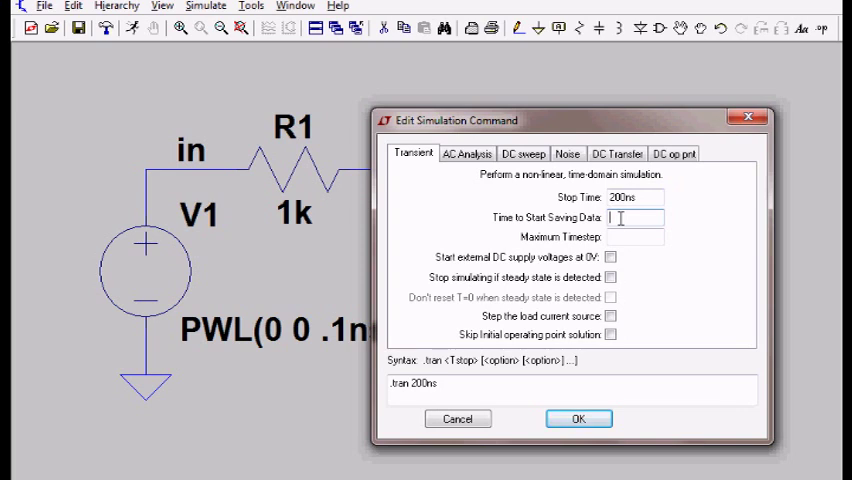
text(0)
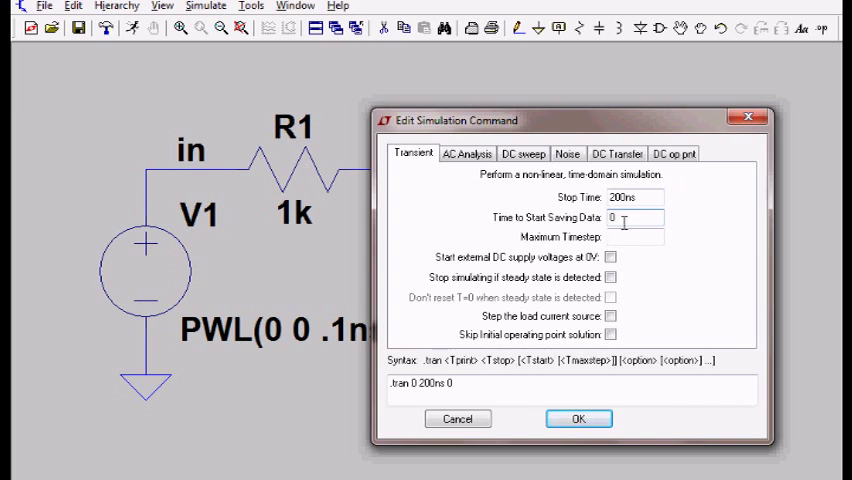
click(636, 236)
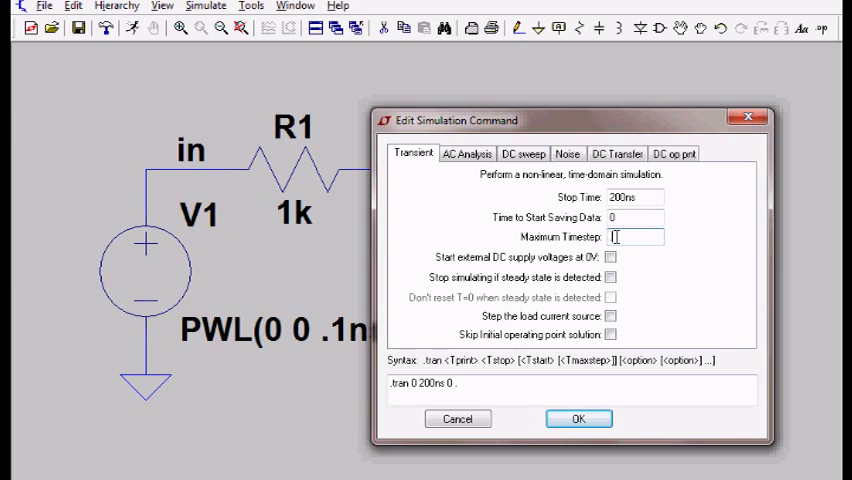
text(.01ns)
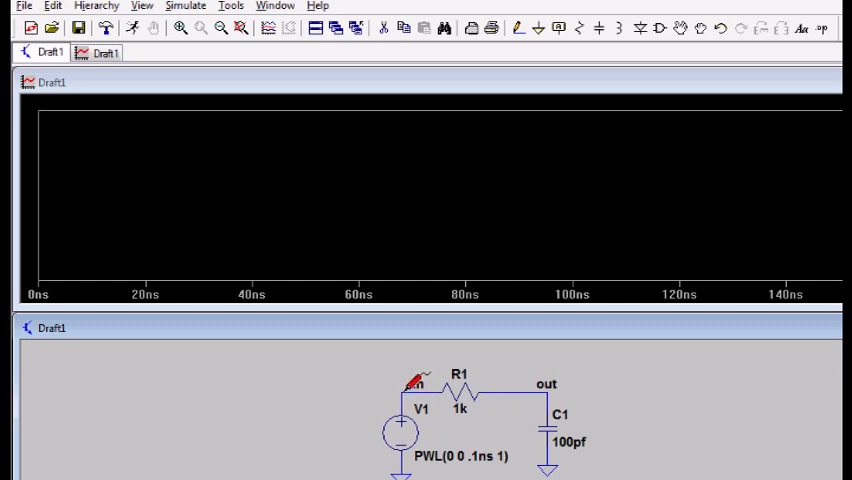
Step: Plot V(in) by probing the in net, showing a flat line at 1 V
click(412, 376)
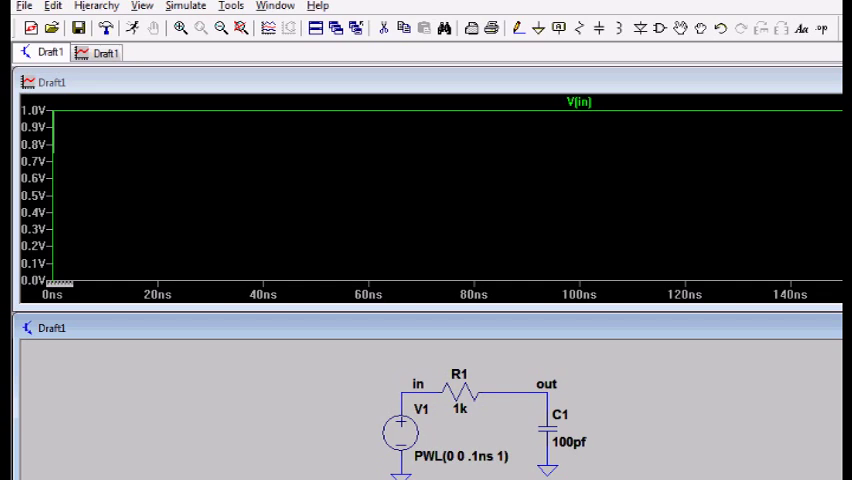
mouse_move(602, 114)
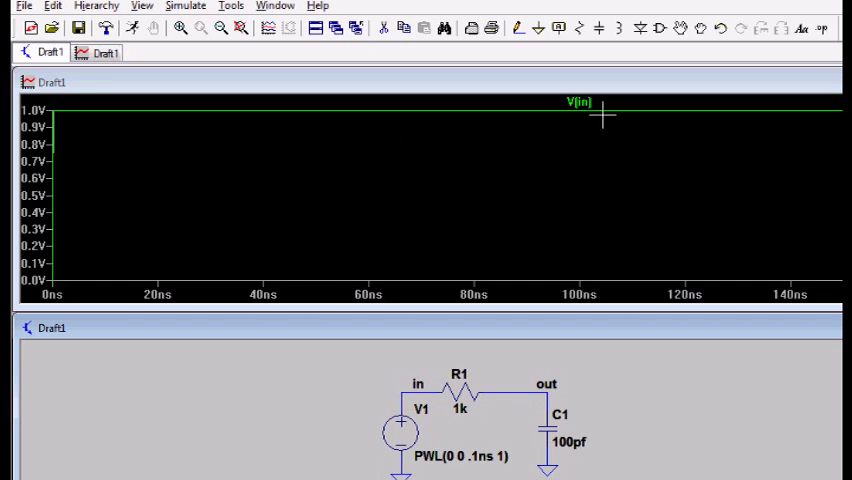
mouse_move(580, 108)
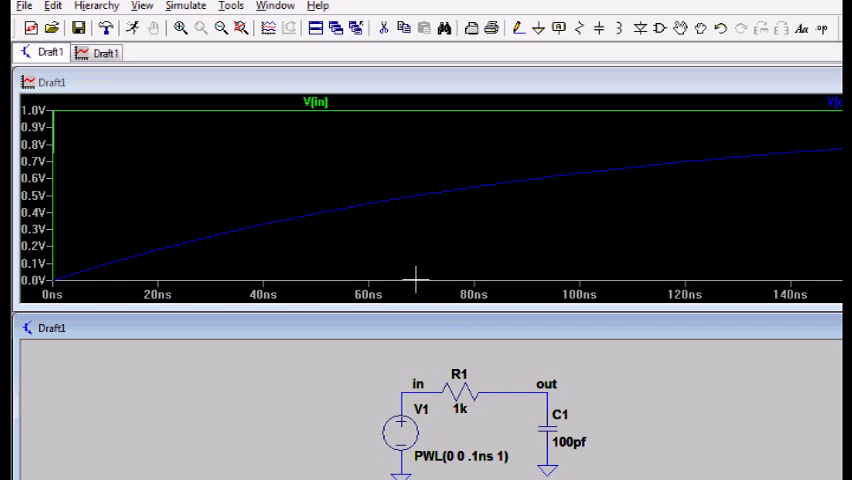
mouse_move(410, 196)
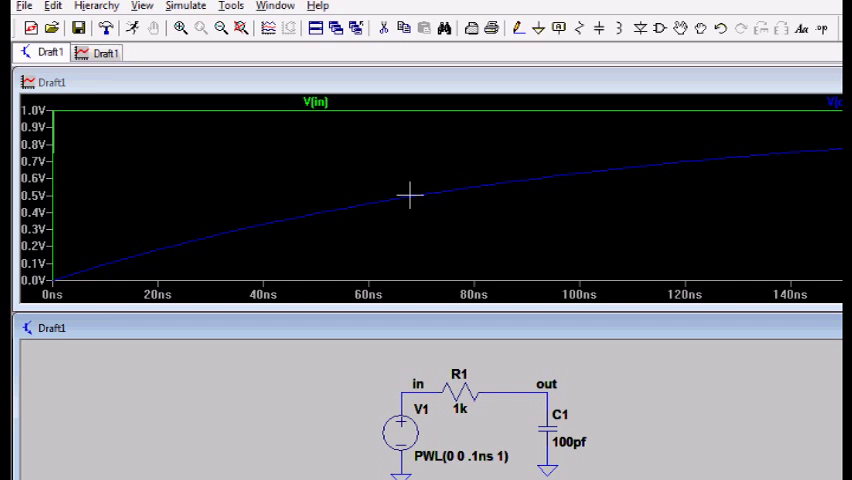
mouse_move(556, 328)
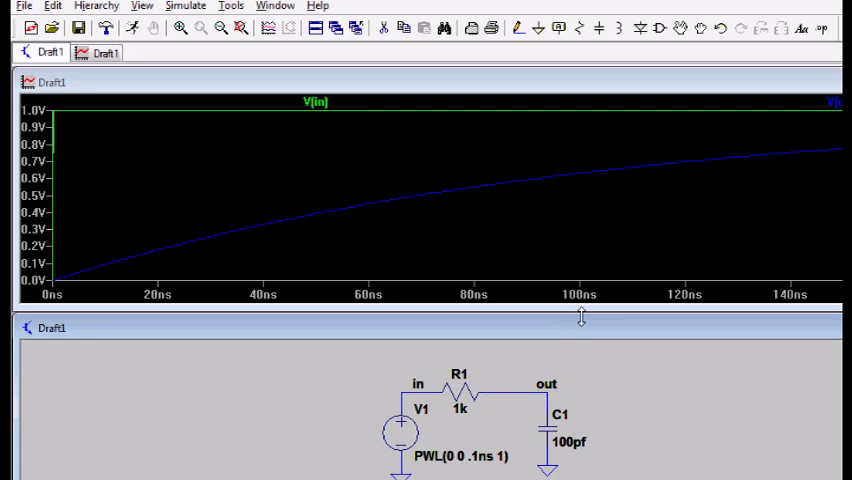
mouse_move(572, 178)
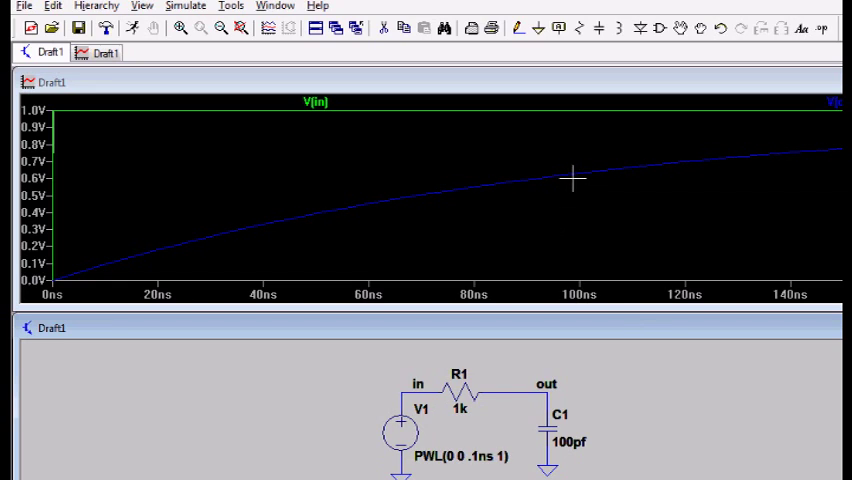